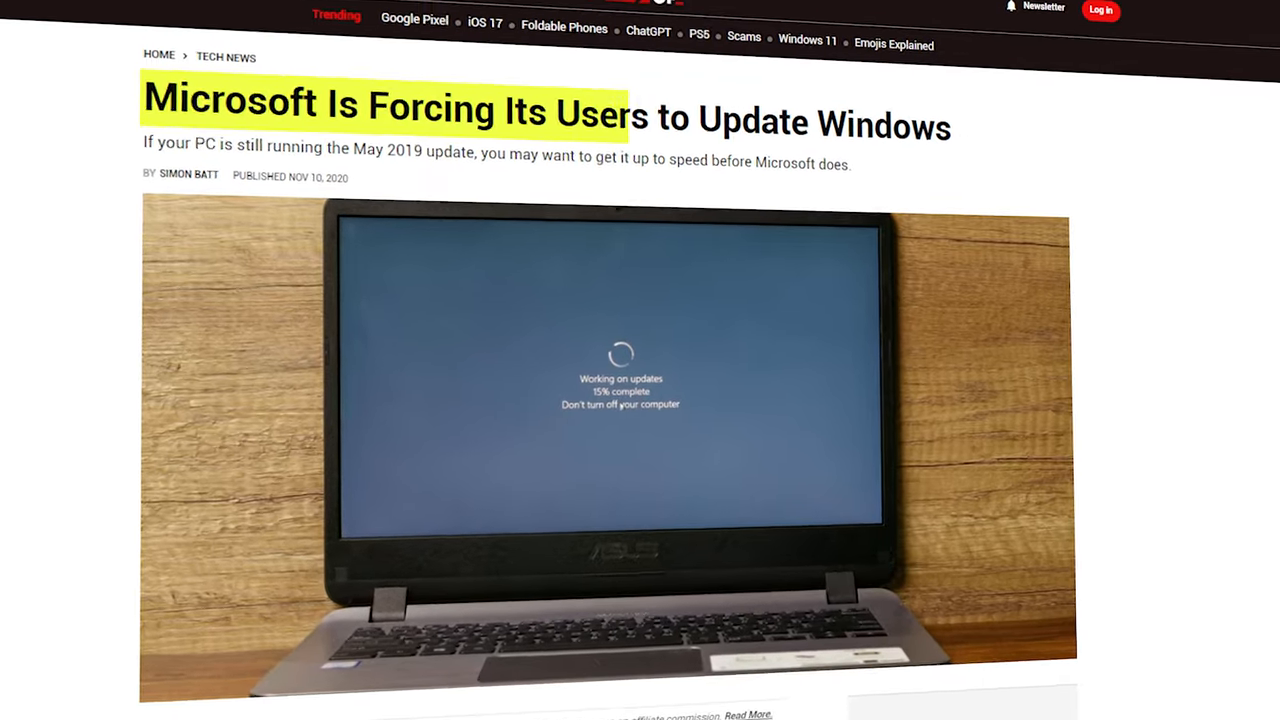
pyautogui.scroll(-3)
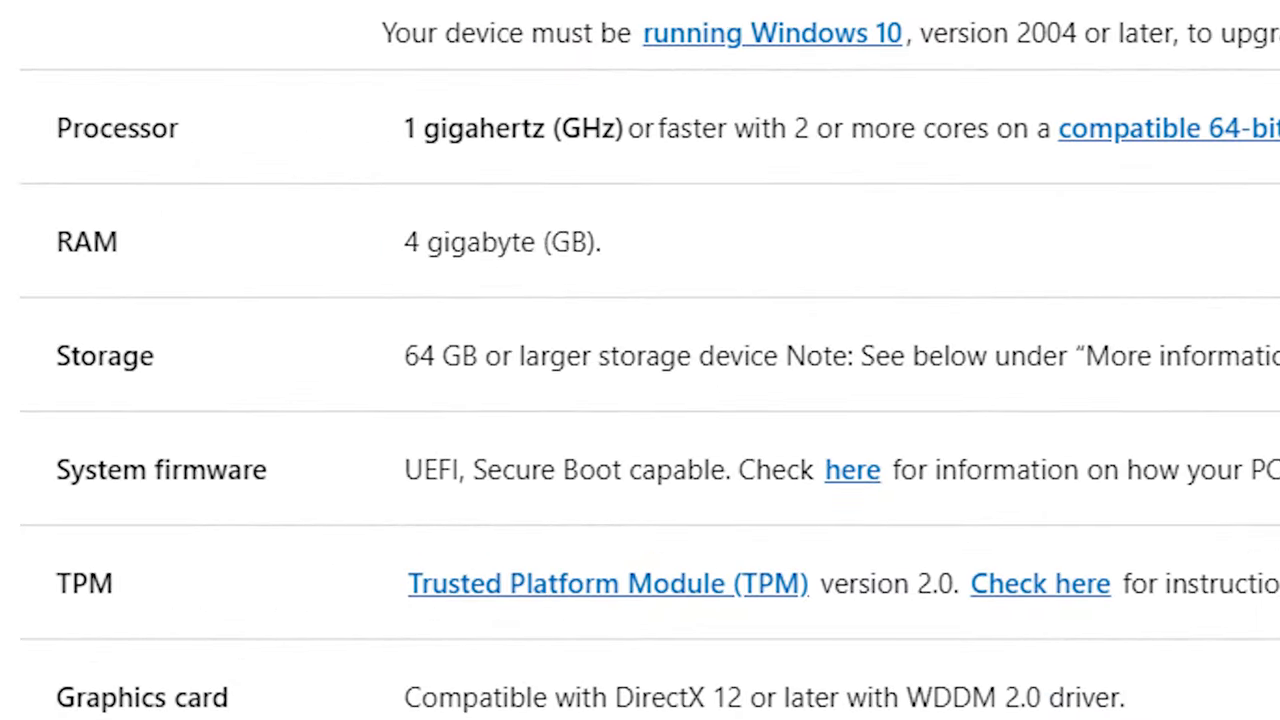
pyautogui.moveTo(404, 241); pyautogui.dragTo(857, 356)
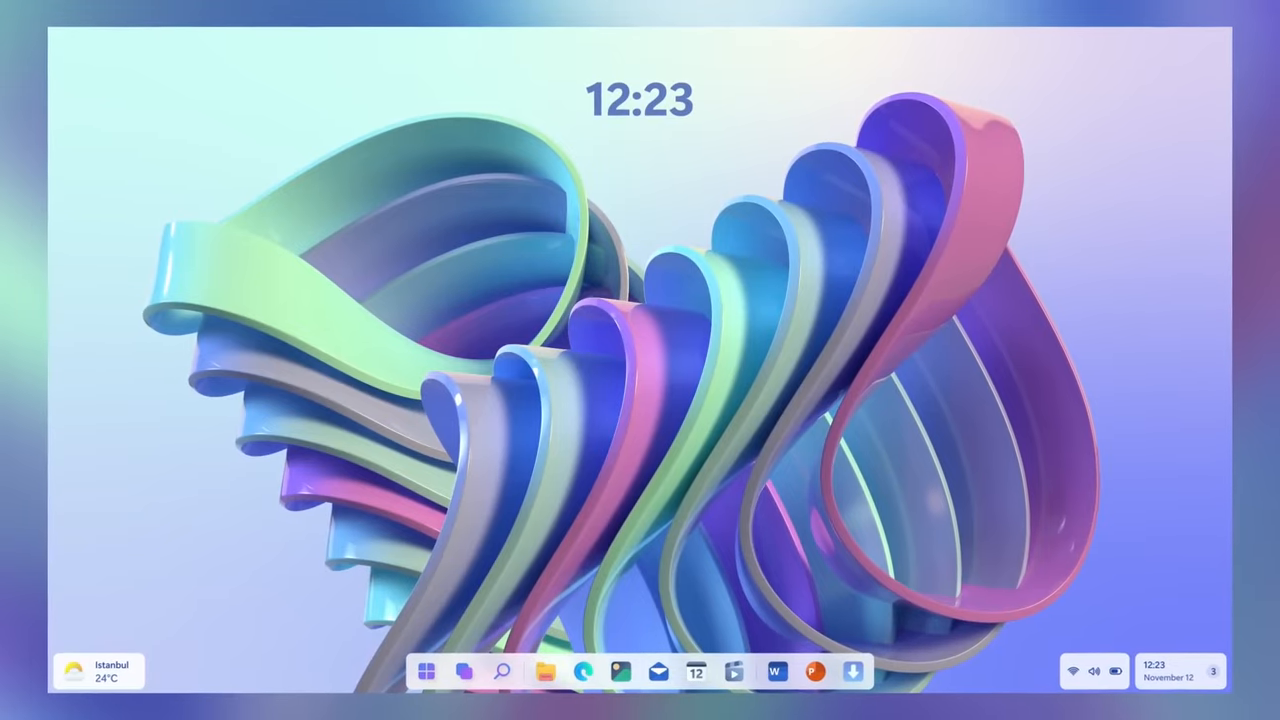
pyautogui.click(97, 670)
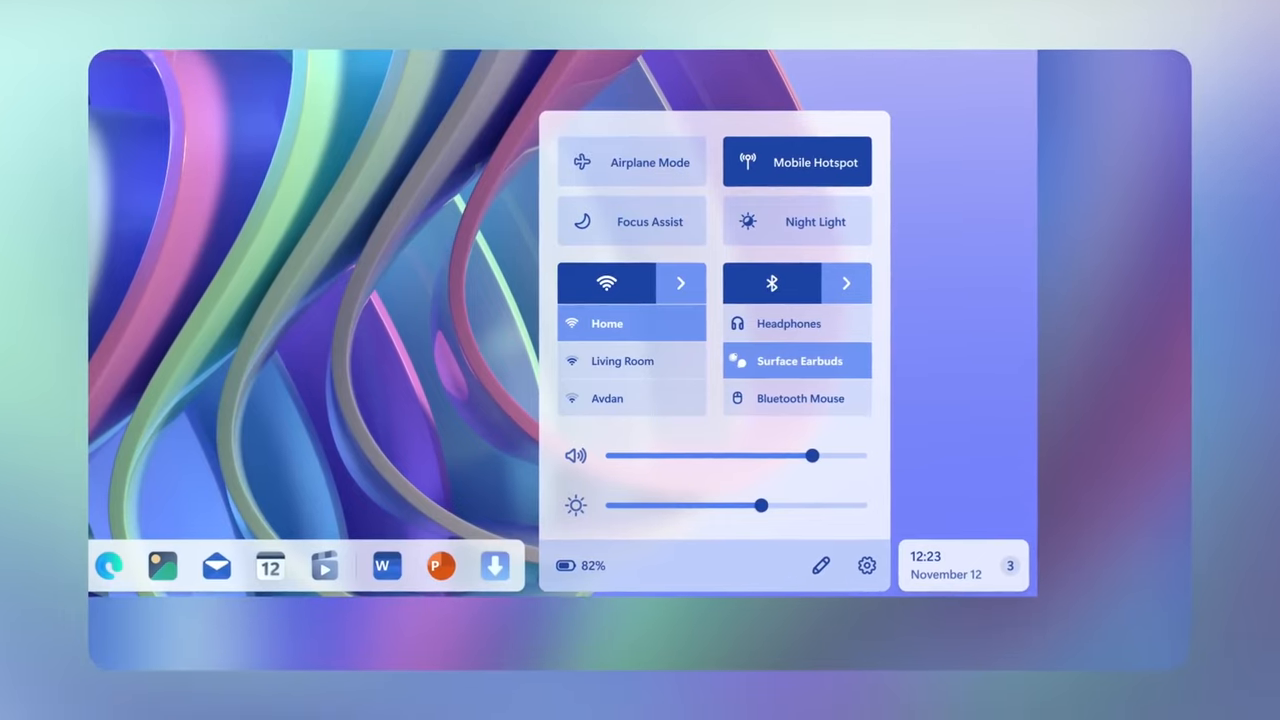
pyautogui.click(797, 360)
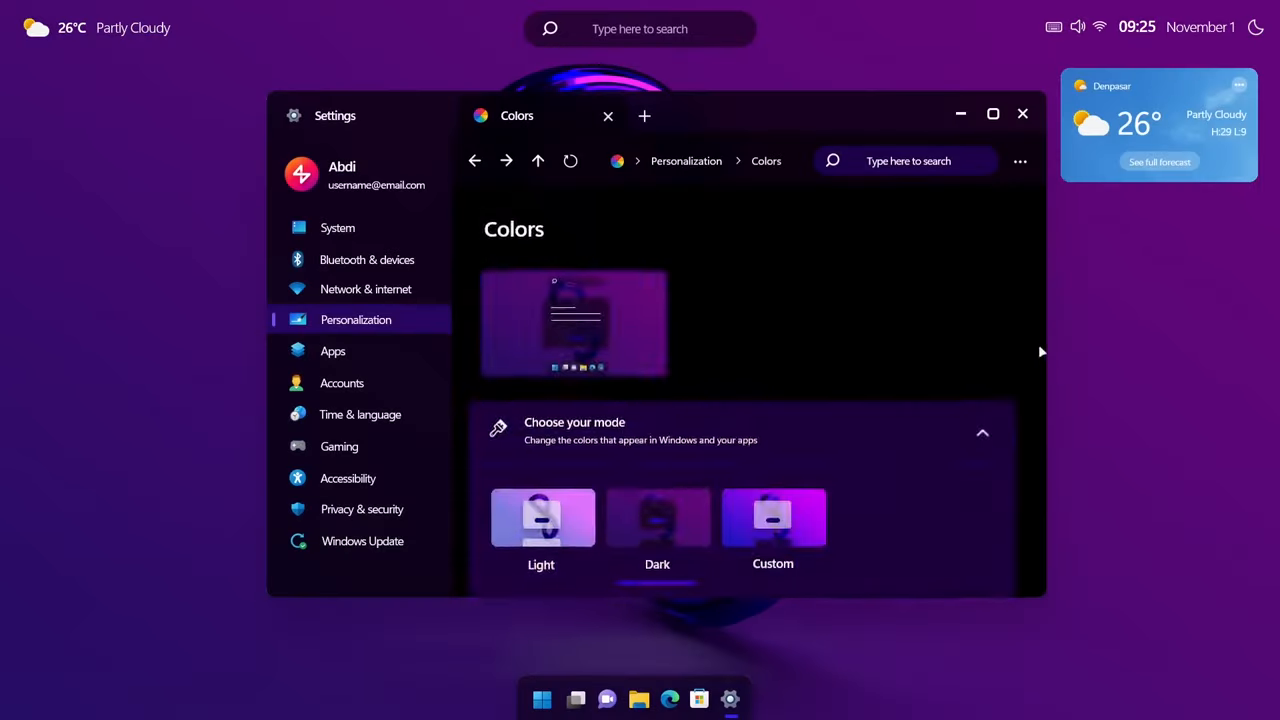
pyautogui.click(474, 160)
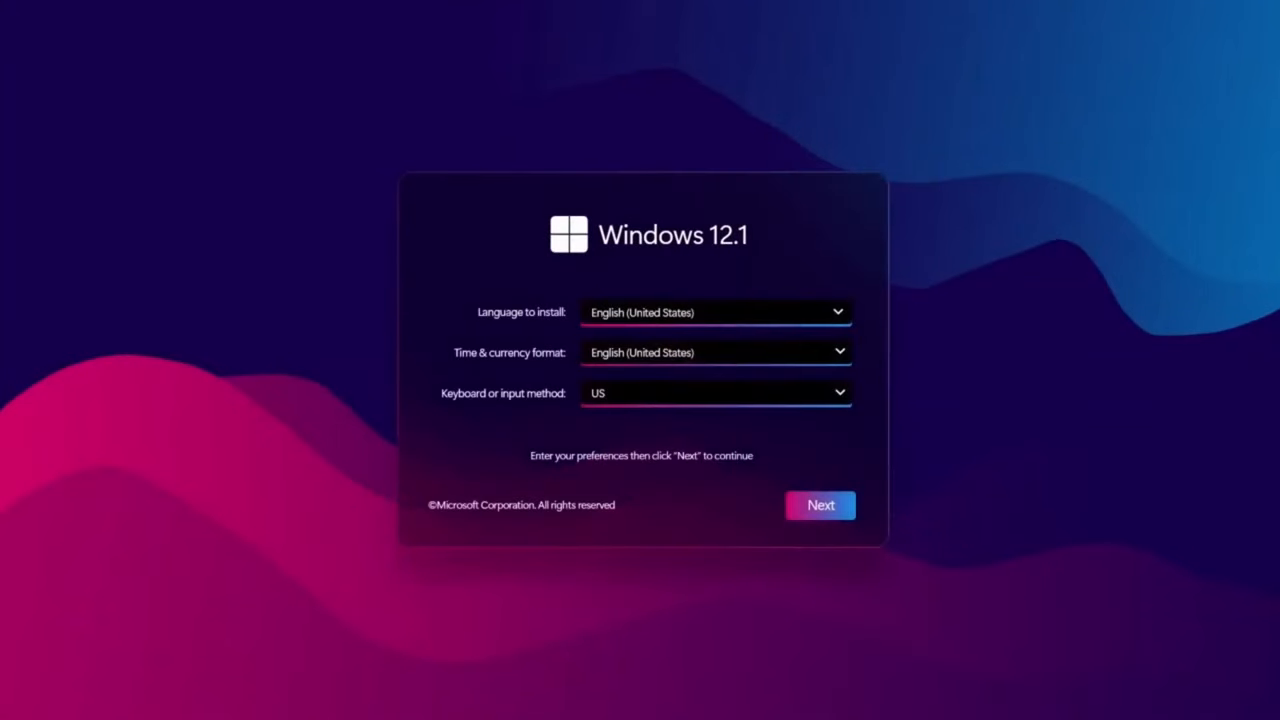
pyautogui.click(820, 505)
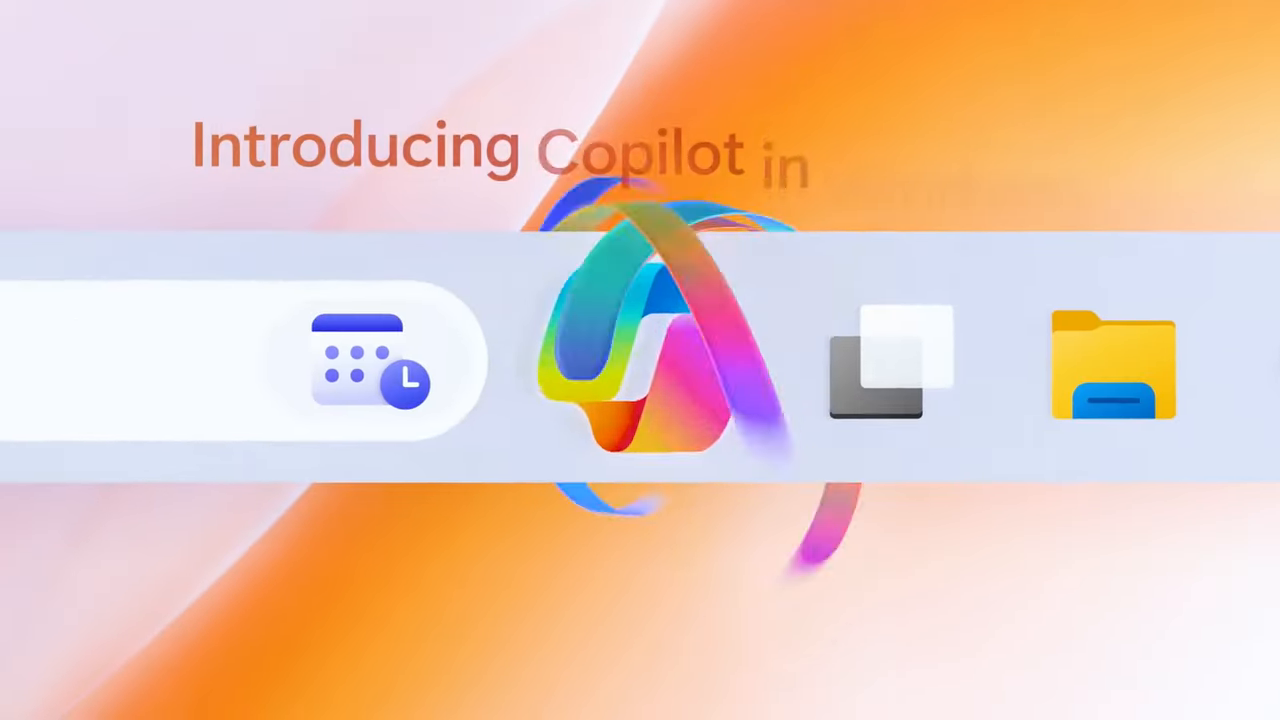
pyautogui.click(650, 355)
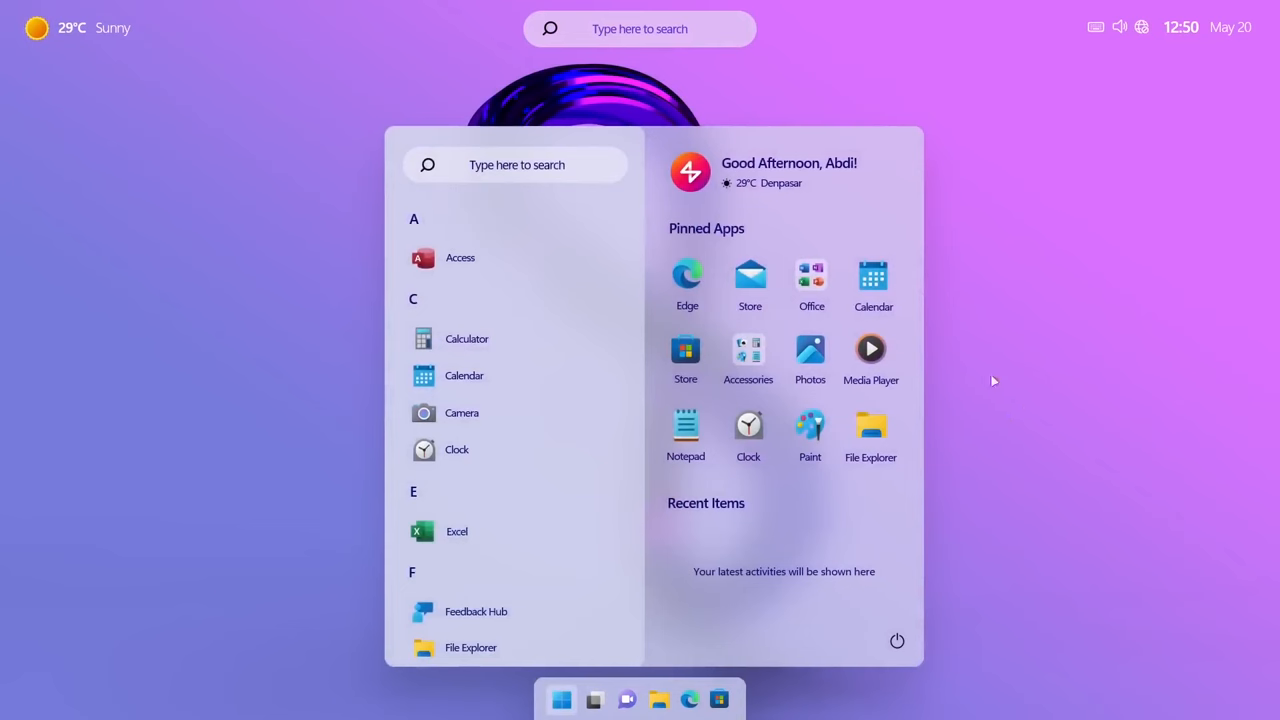
pyautogui.moveTo(748, 430)
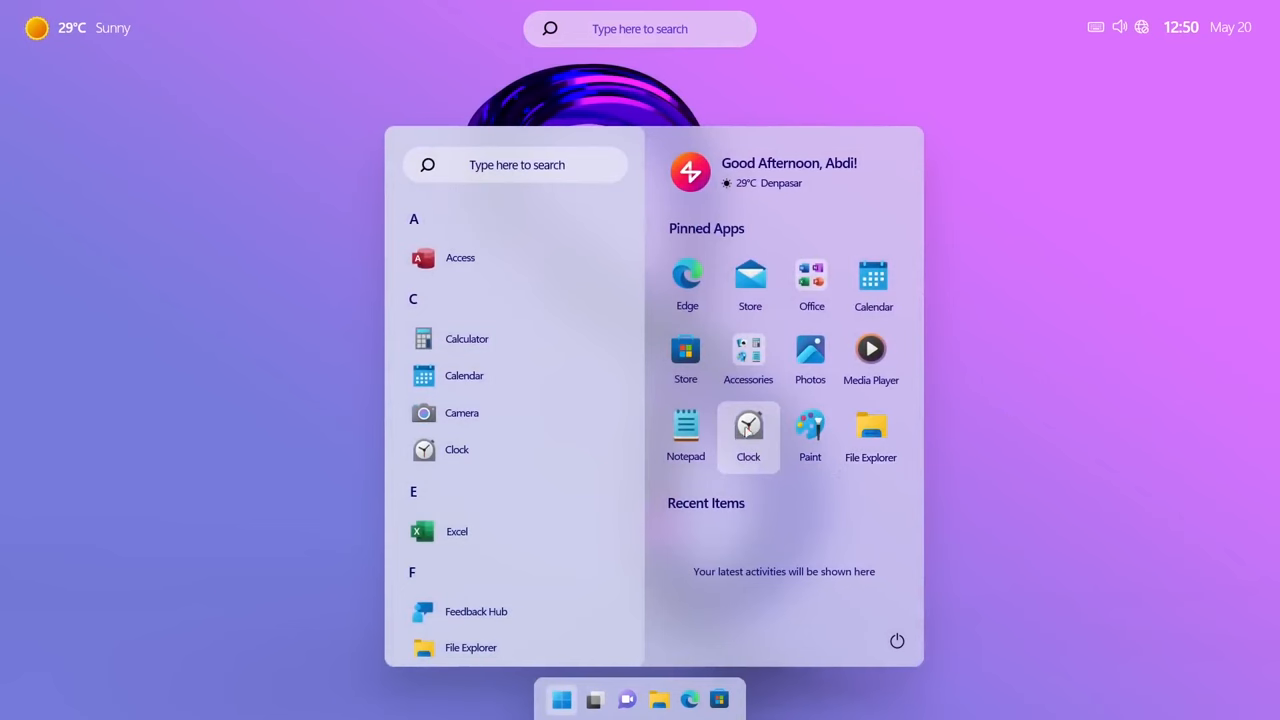
pyautogui.moveTo(456, 449)
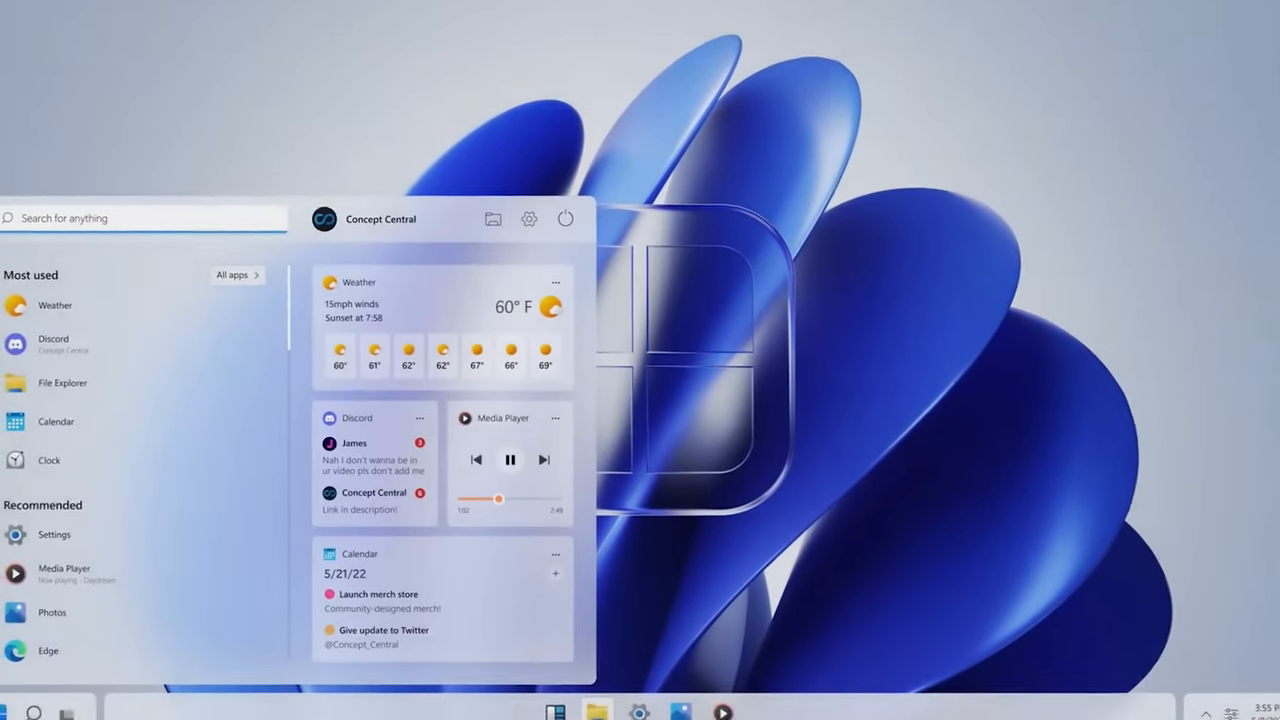
pyautogui.click(10, 707)
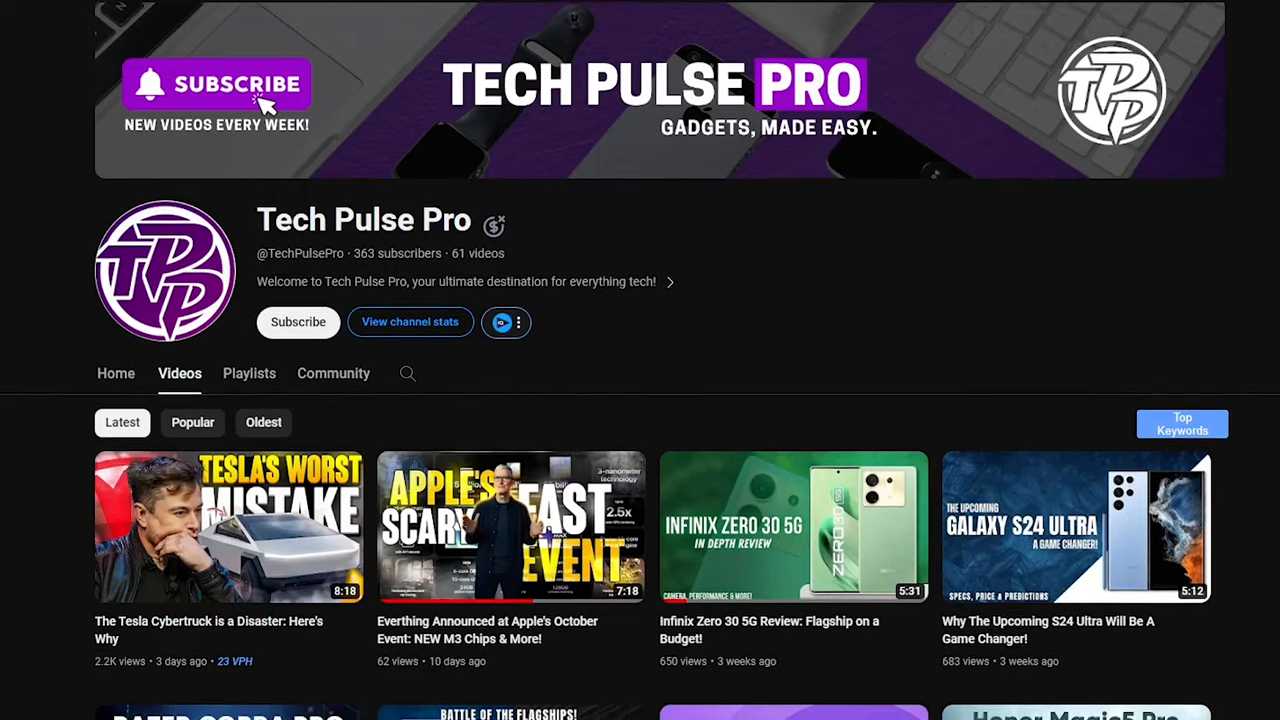
pyautogui.scroll(-3)
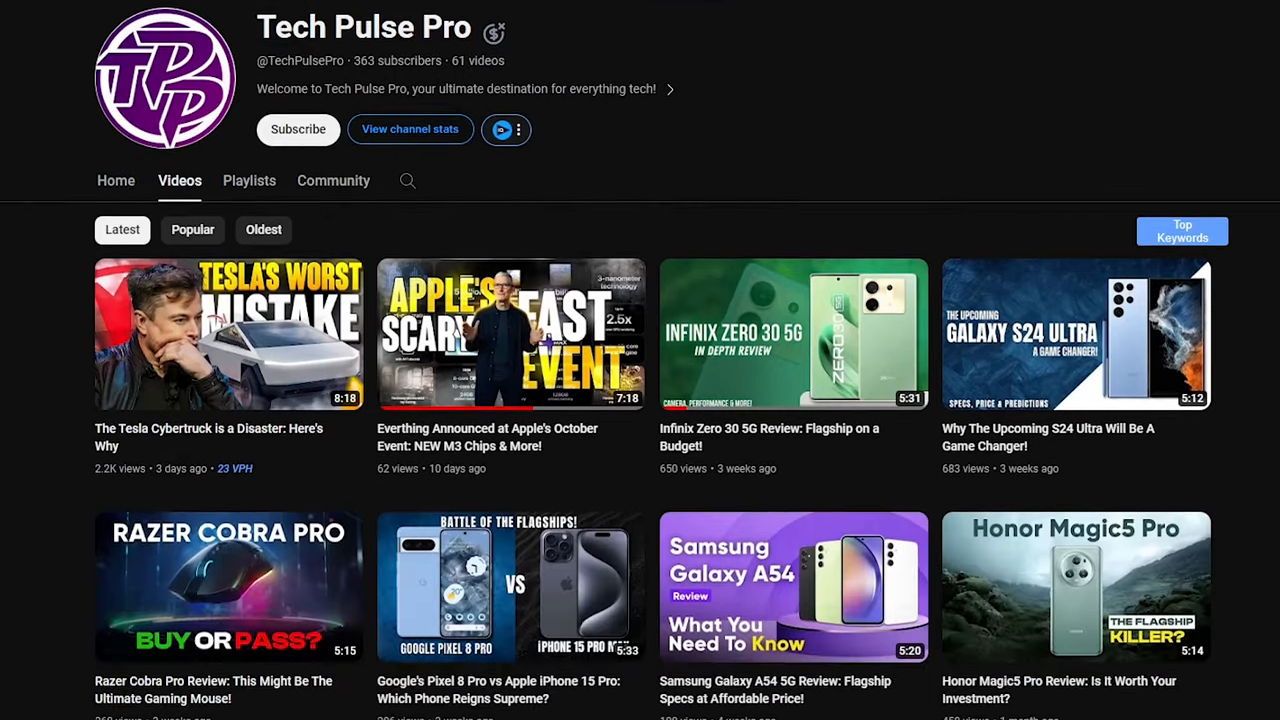